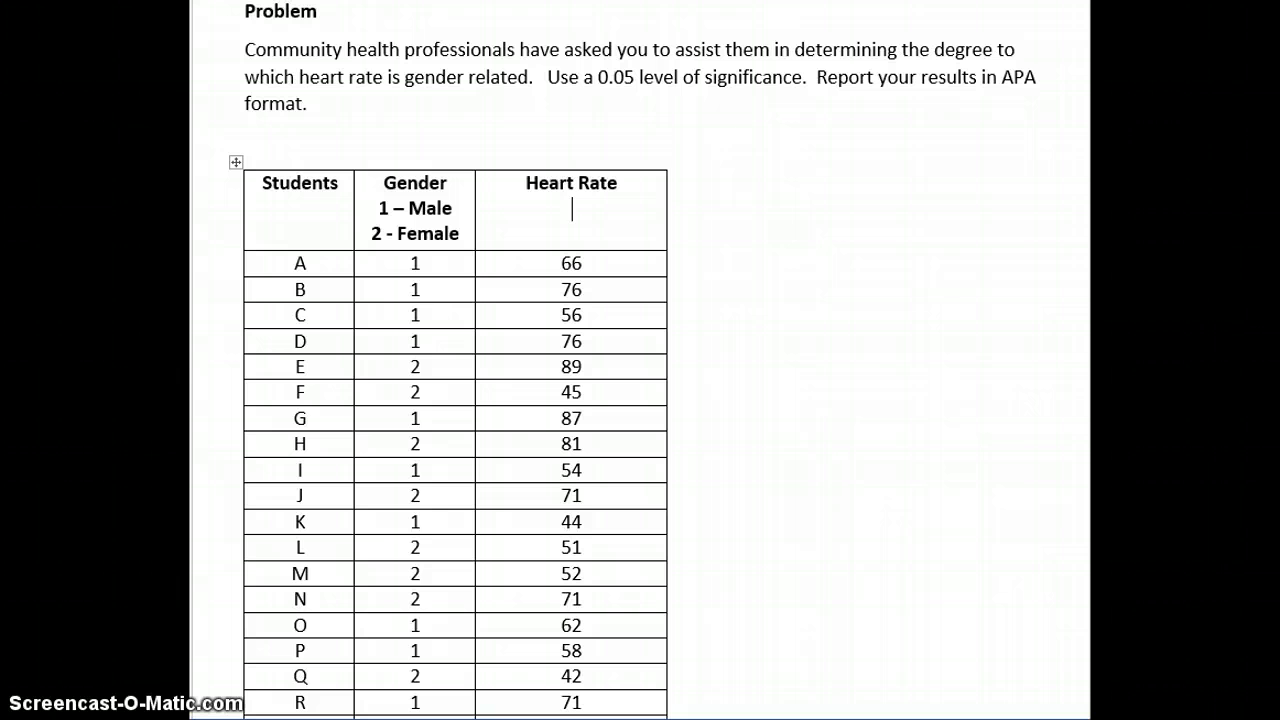
mouse_move(440, 152)
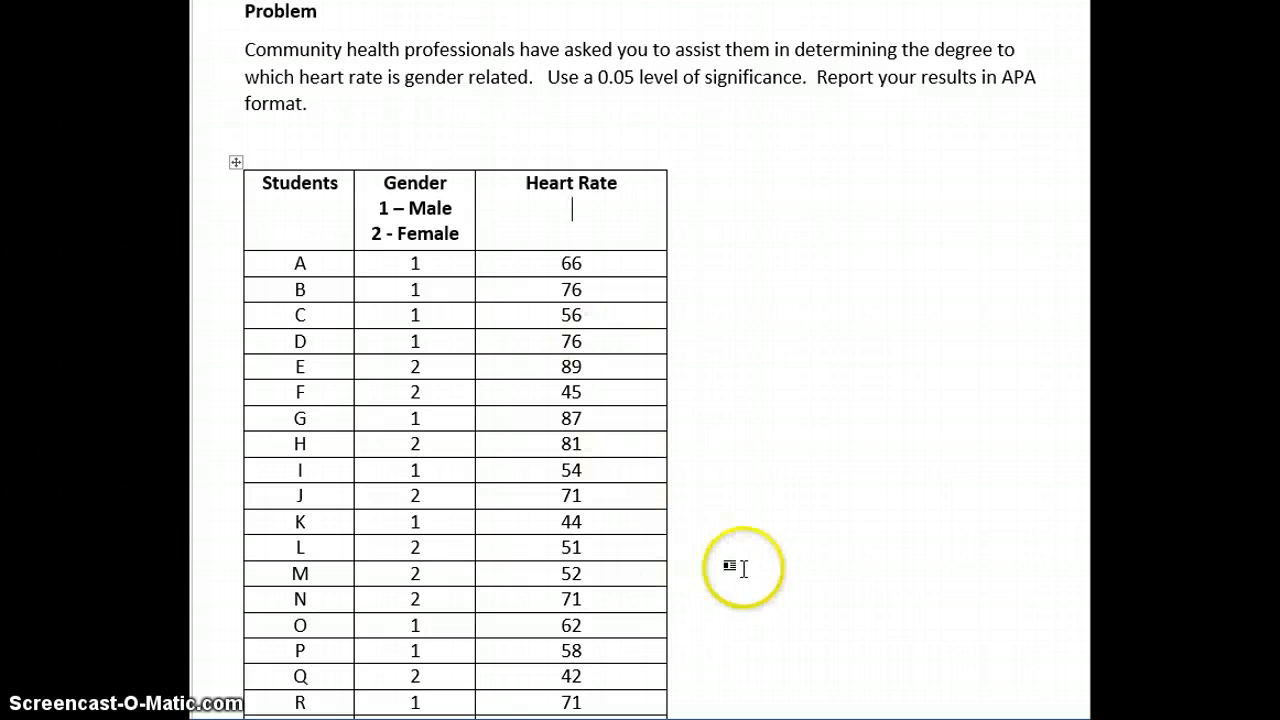
mouse_move(458, 90)
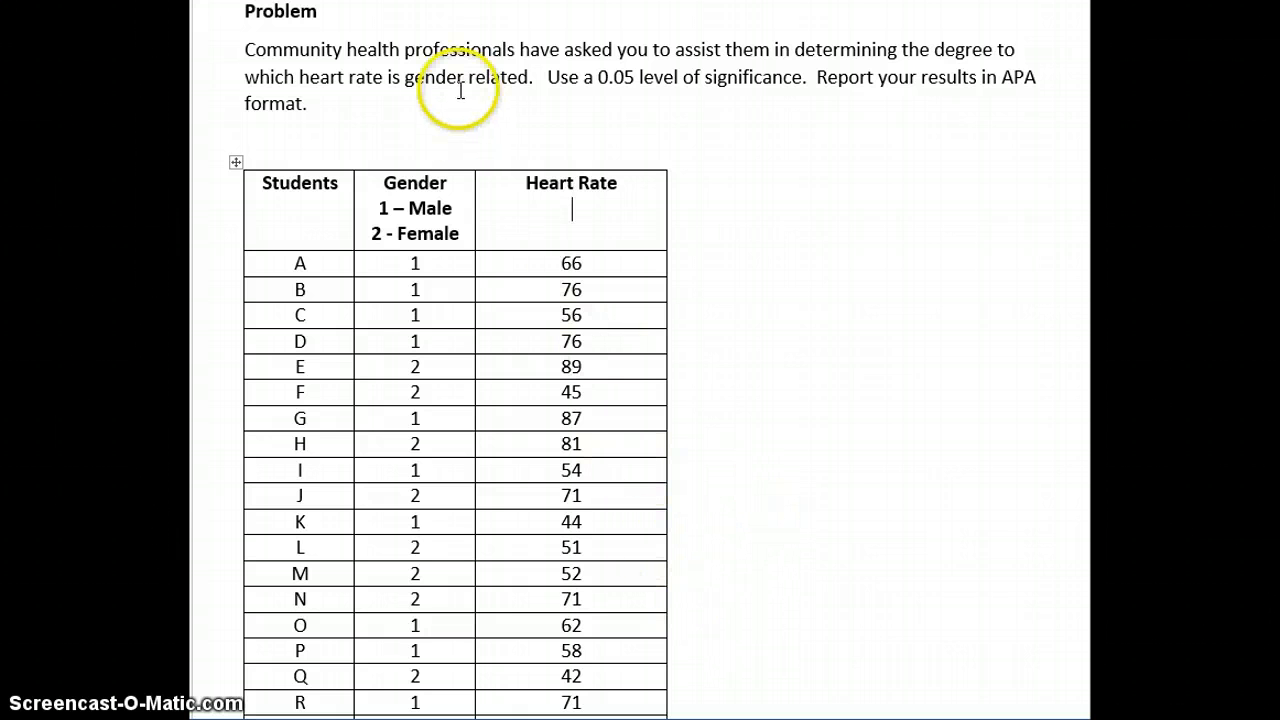
mouse_move(252, 112)
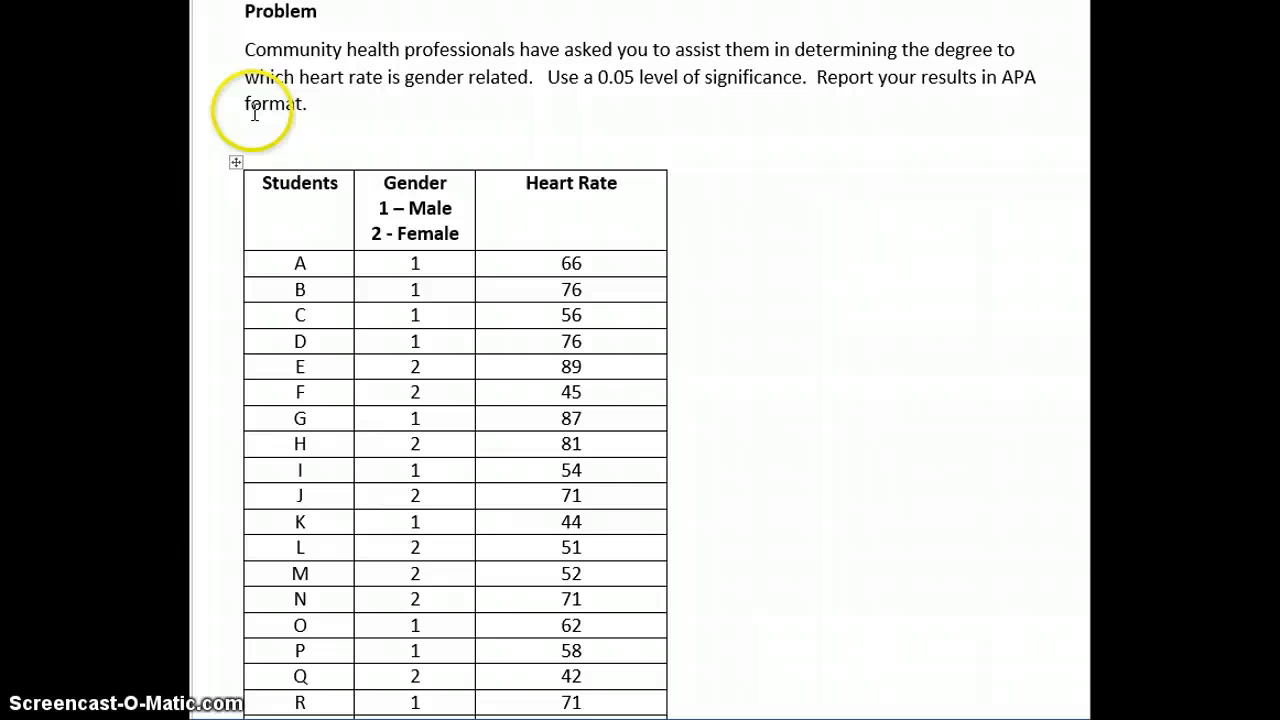
mouse_move(236, 44)
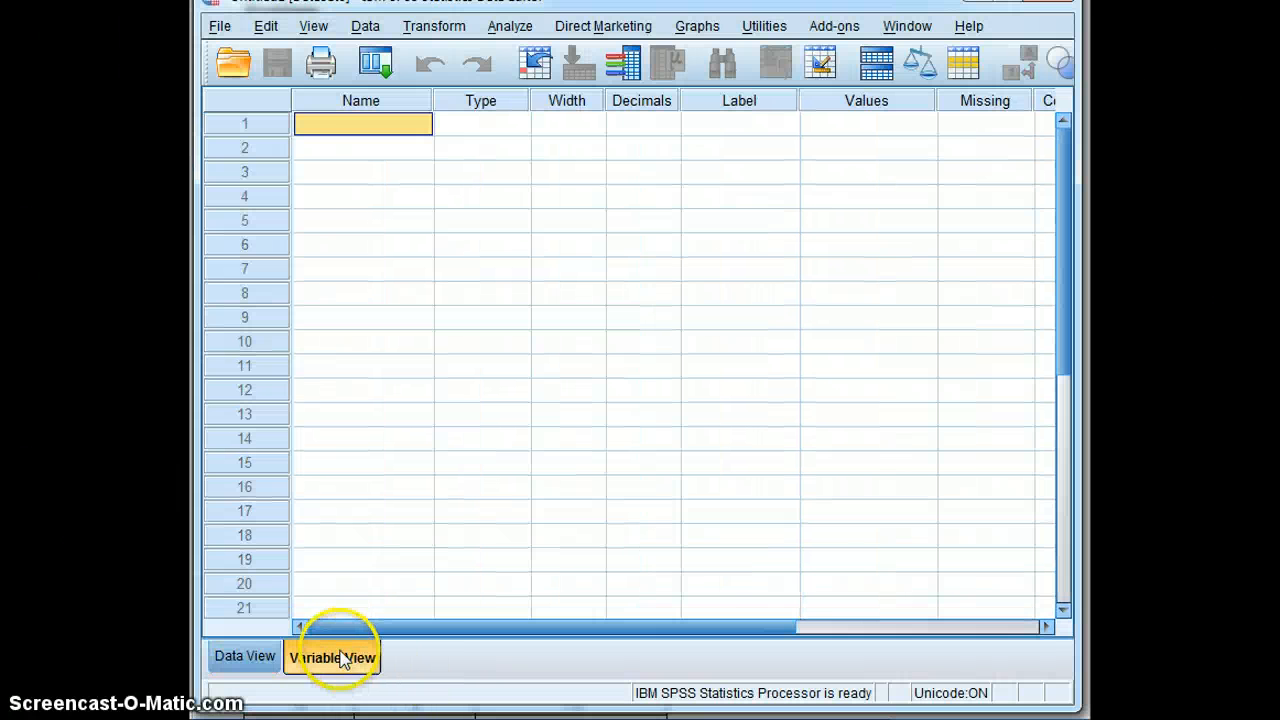
Define the Gender variable with value labels 1 = Male and 2 = Female
text(Gender)
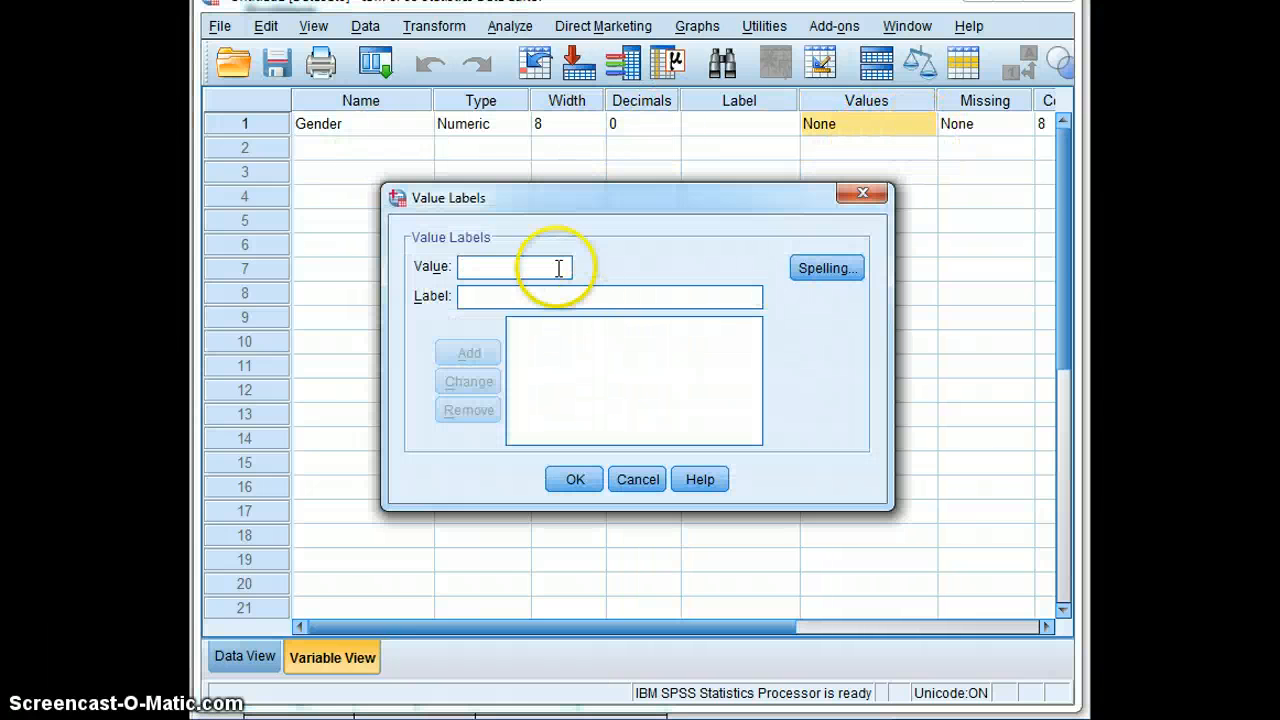
text(1)
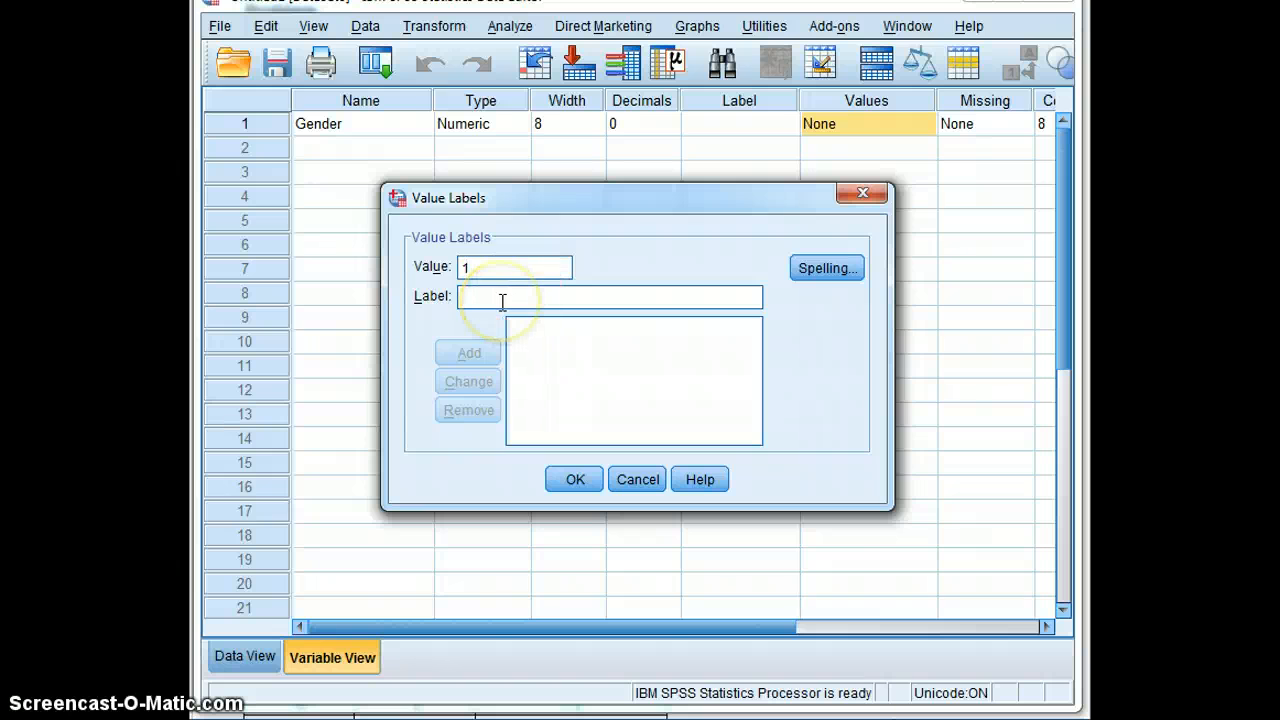
click(468, 352)
text(Female)
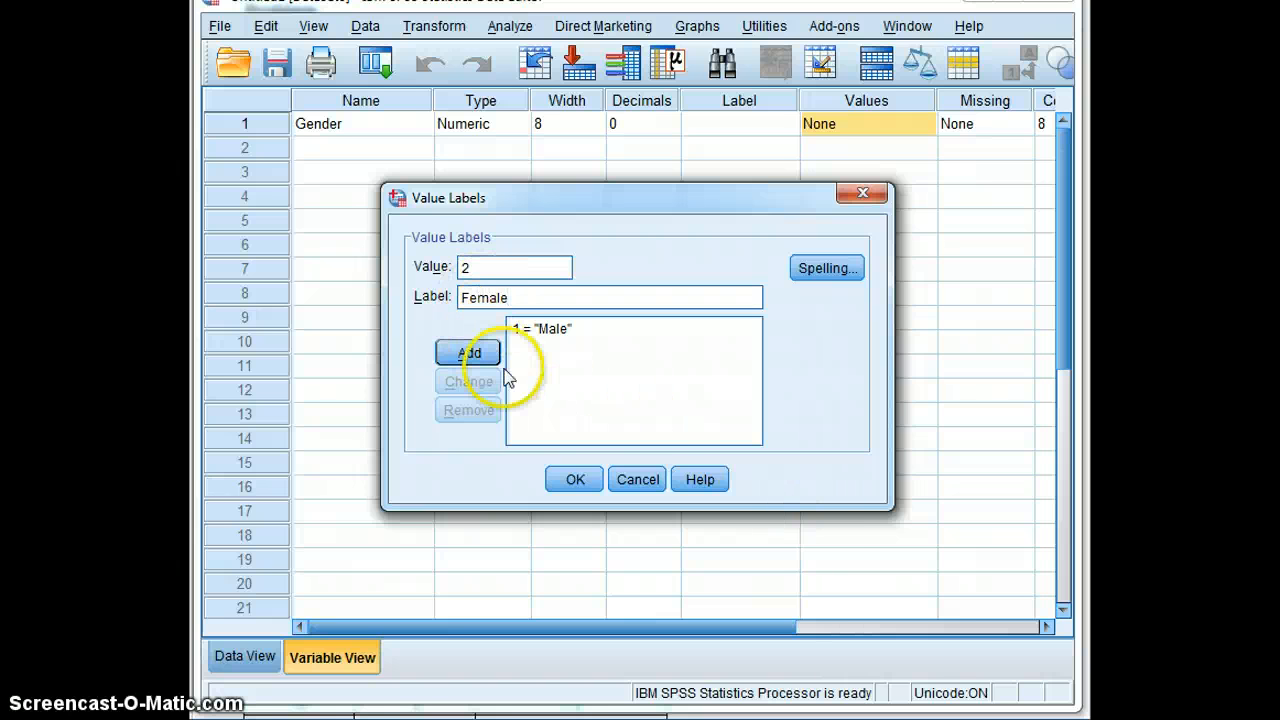
click(574, 480)
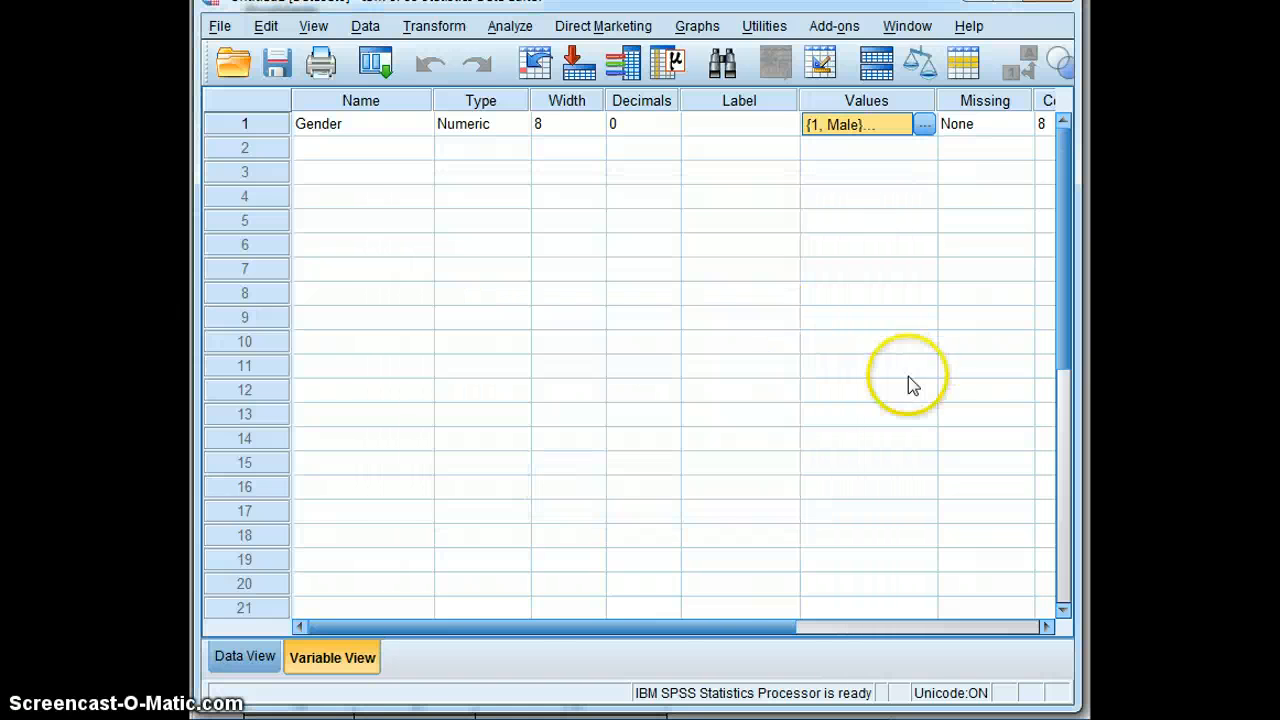
Set Gender's measurement level to Nominal
scroll(right, 3)
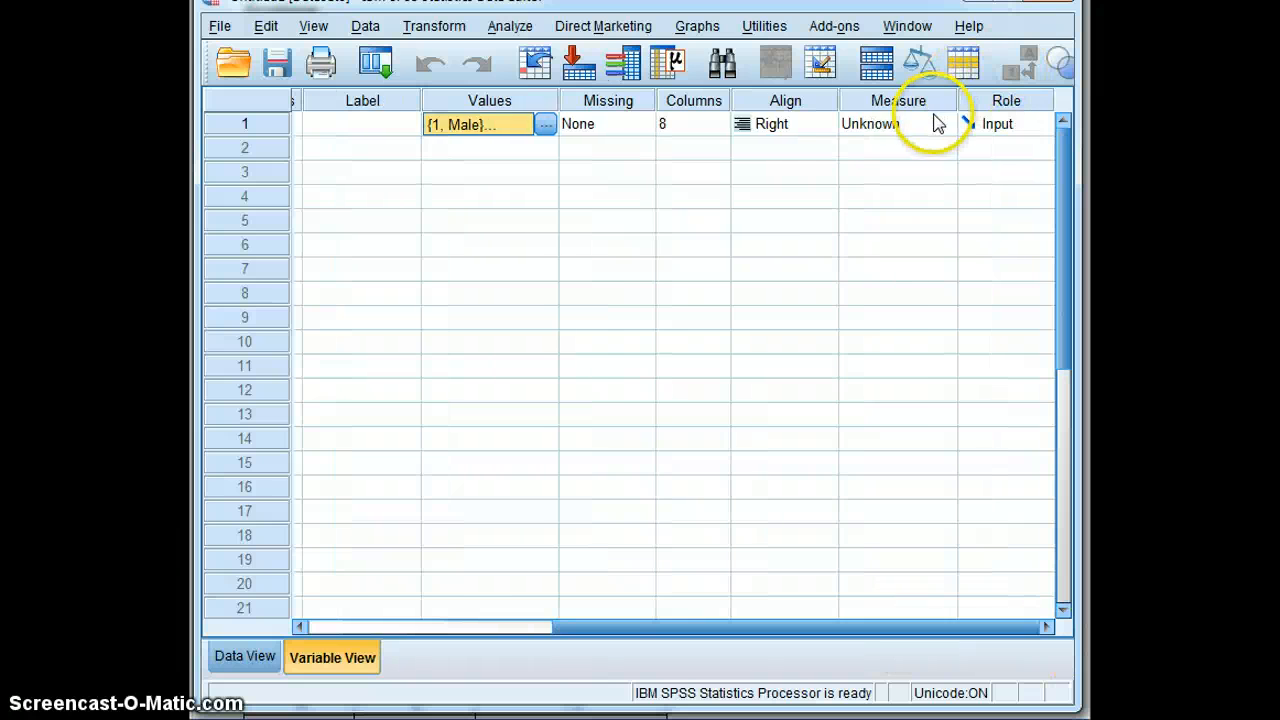
click(896, 124)
text(Ra)
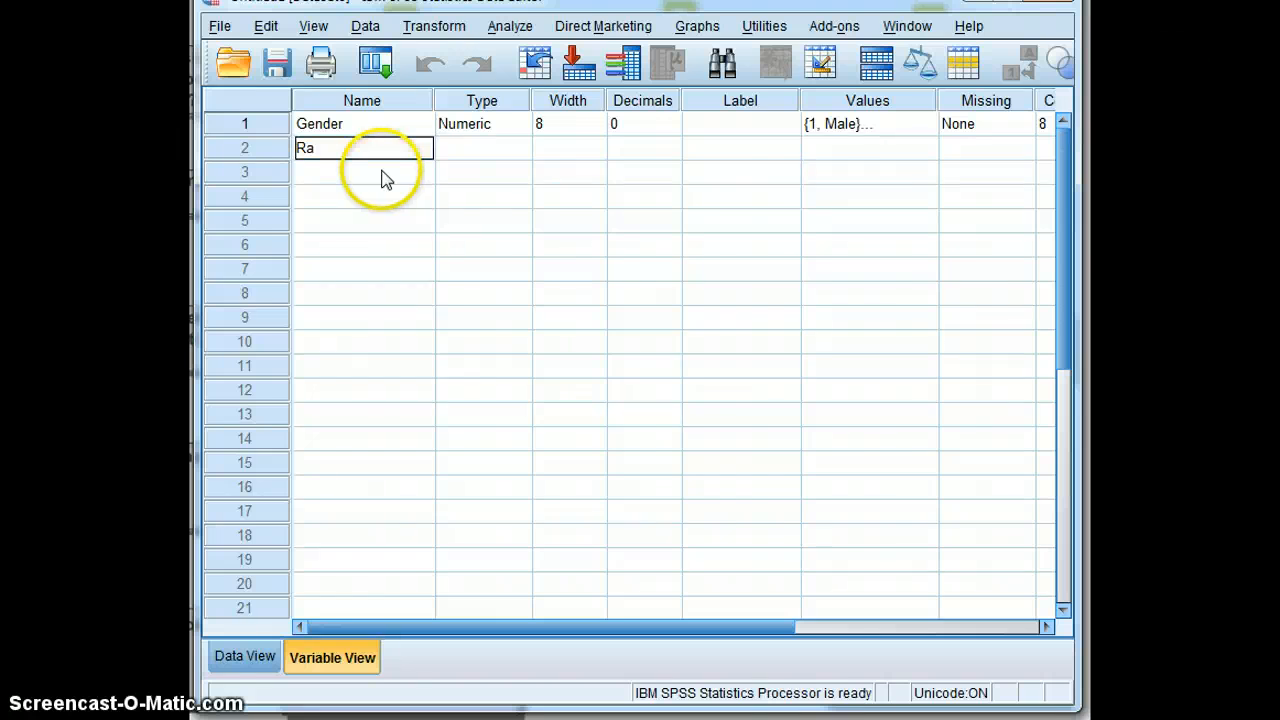
Name the second variable Rate_Rate and accept it as numeric
text(te_R)
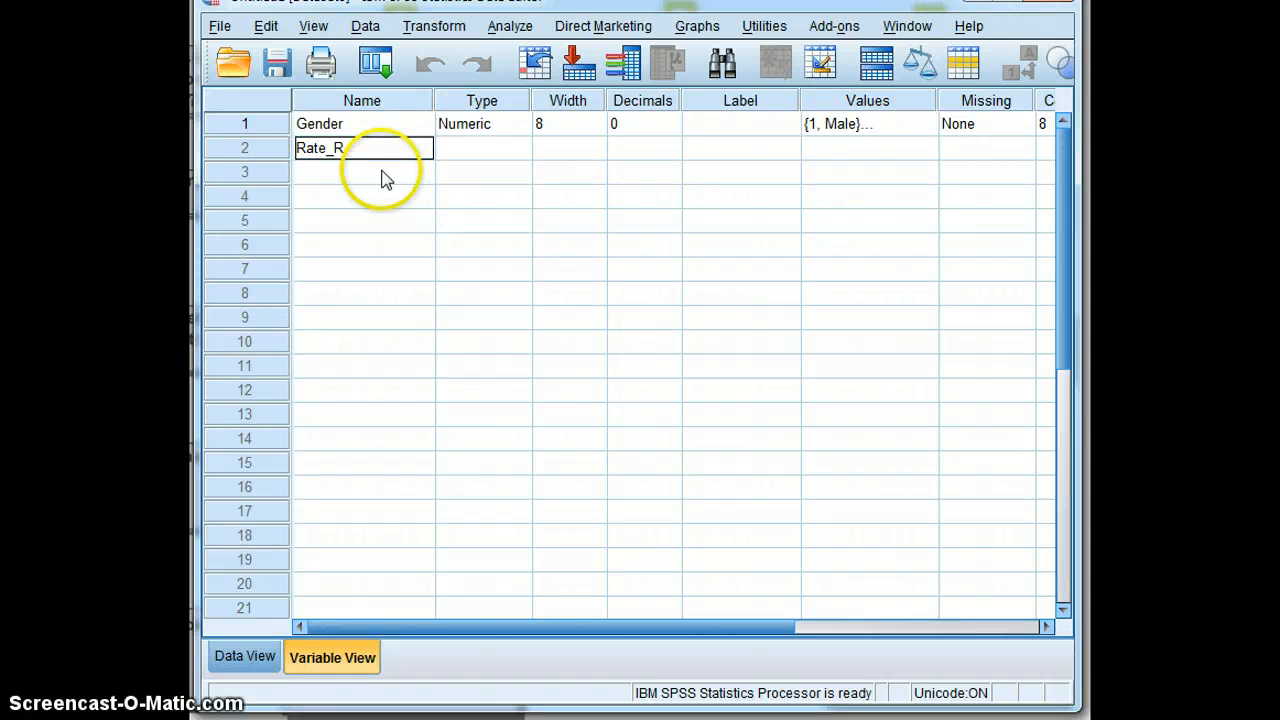
click(642, 148)
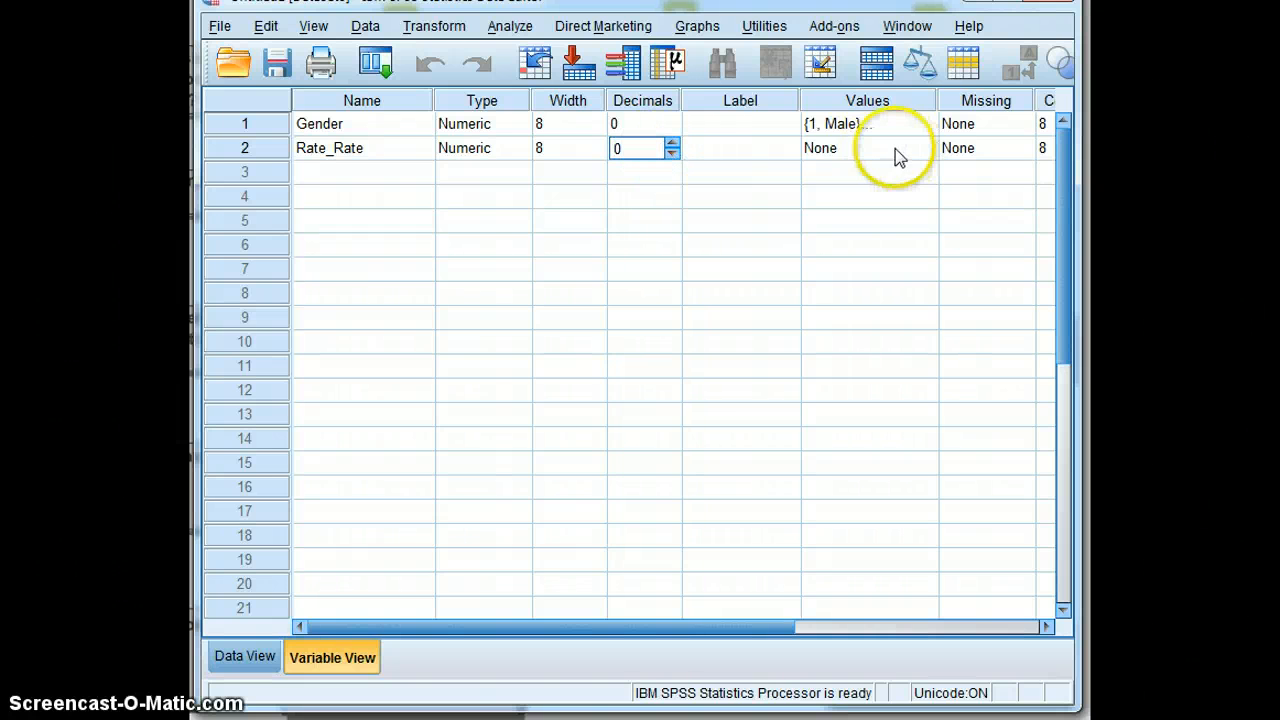
scroll(right, 3)
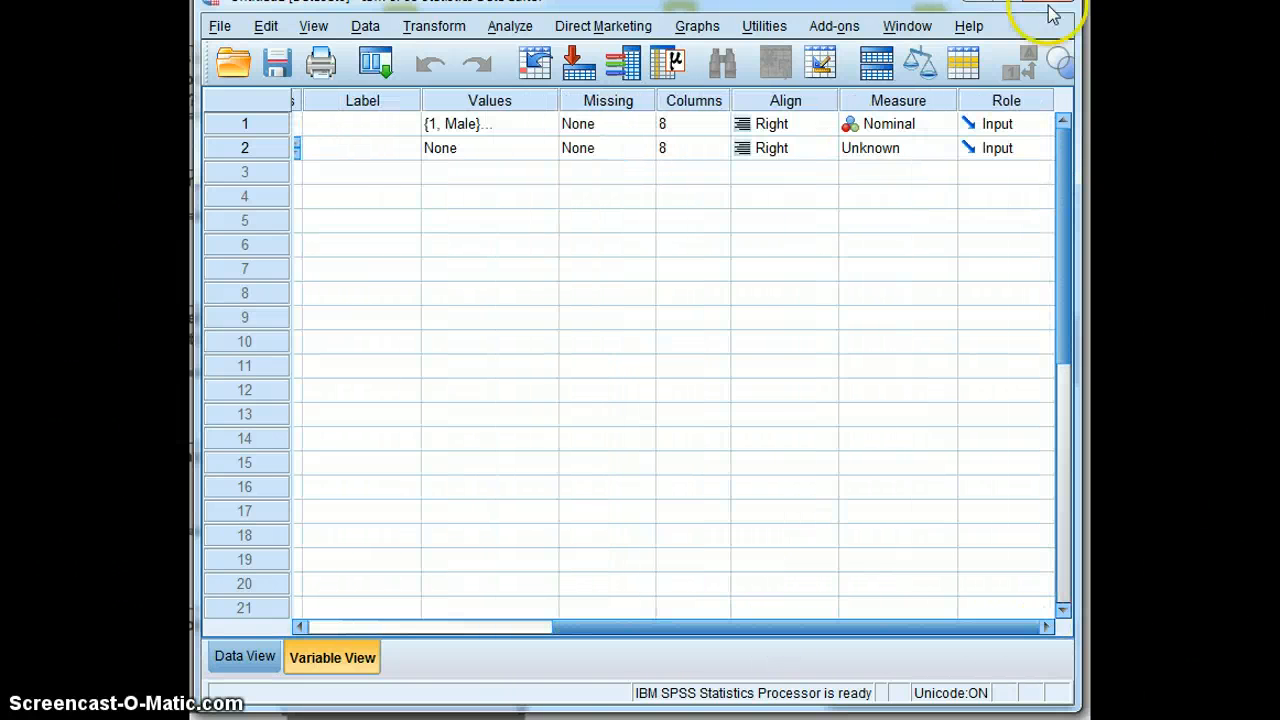
Set Rate_Rate's measurement level to Scale
click(884, 148)
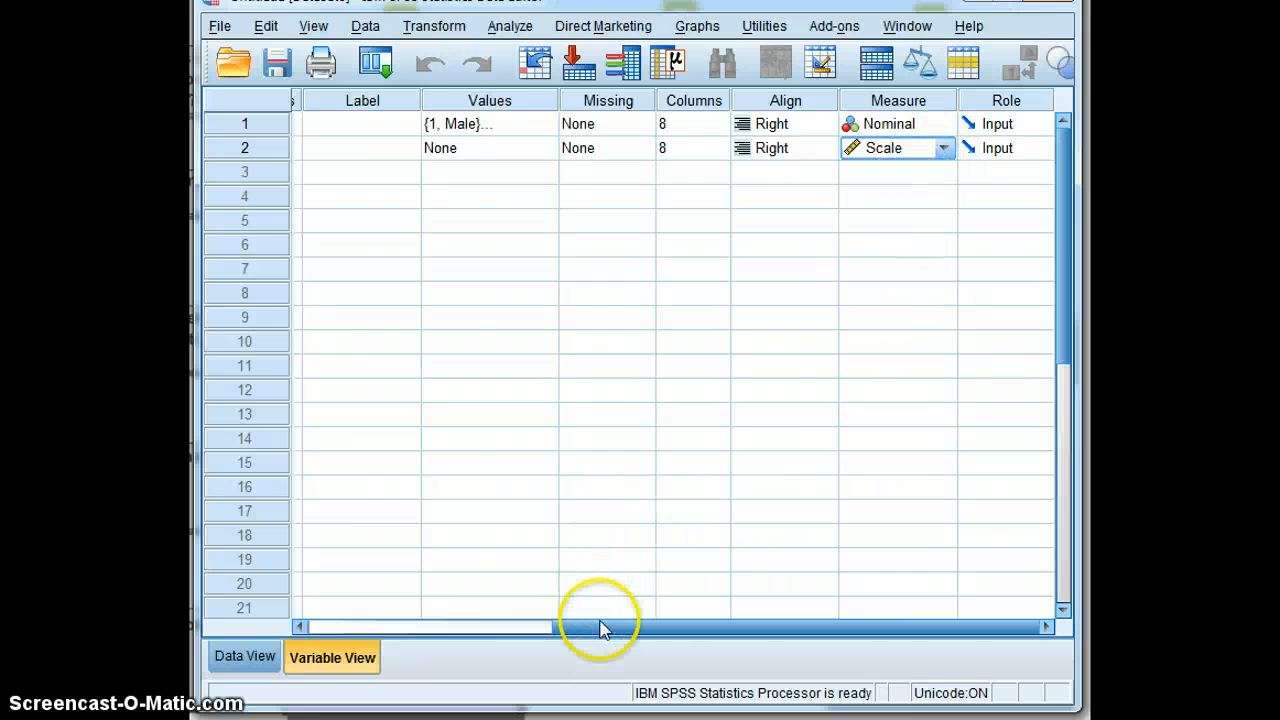
click(244, 656)
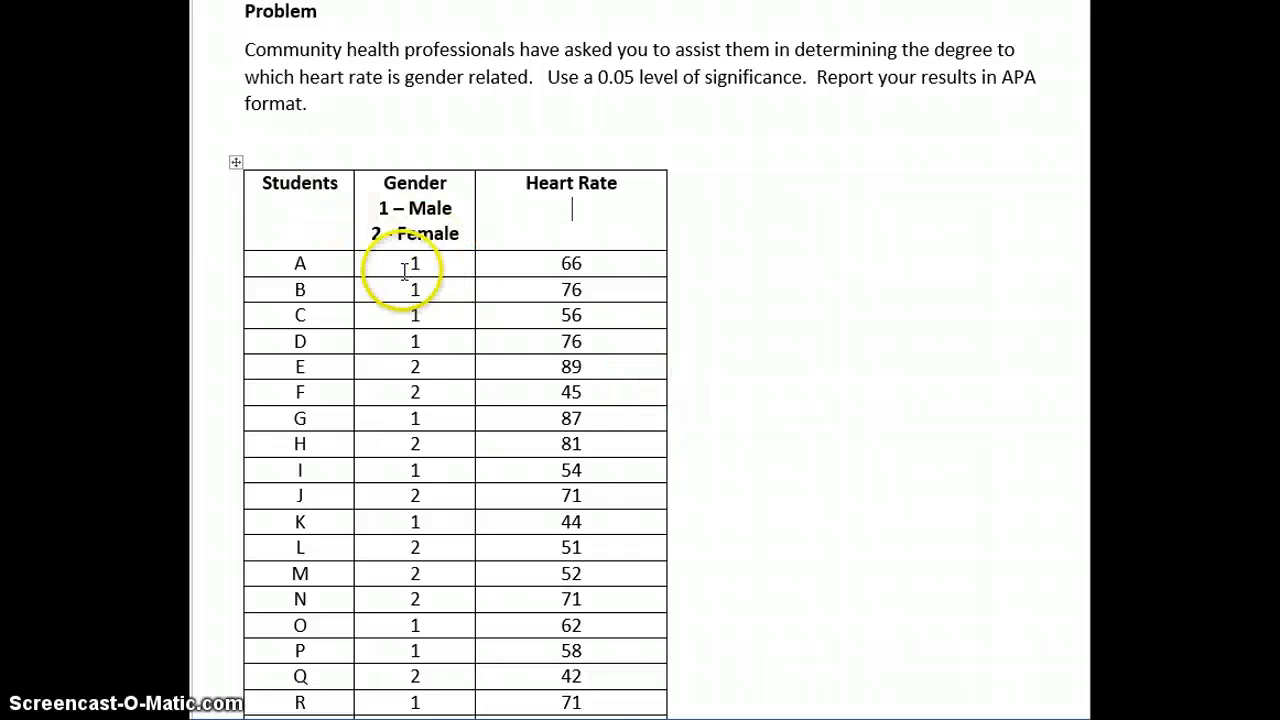
Scroll the Word document to review the students' gender codes and heart rates
scroll(down, 3)
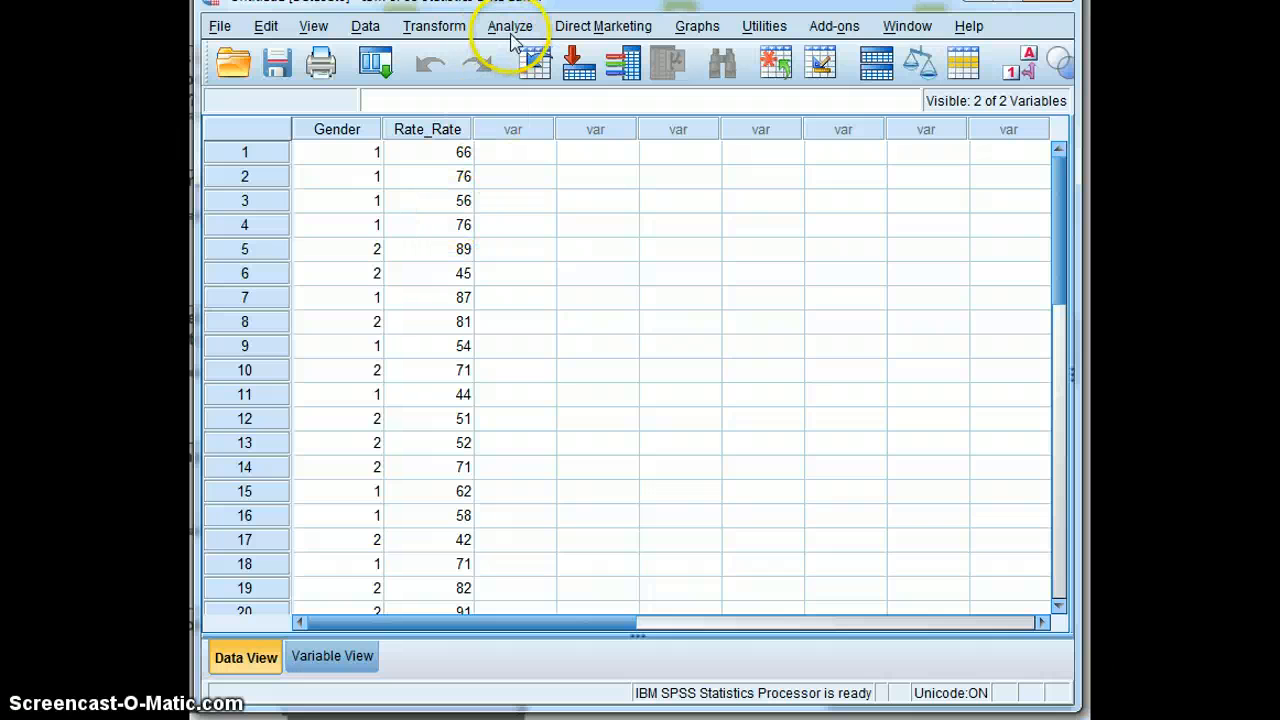
mouse_move(622, 364)
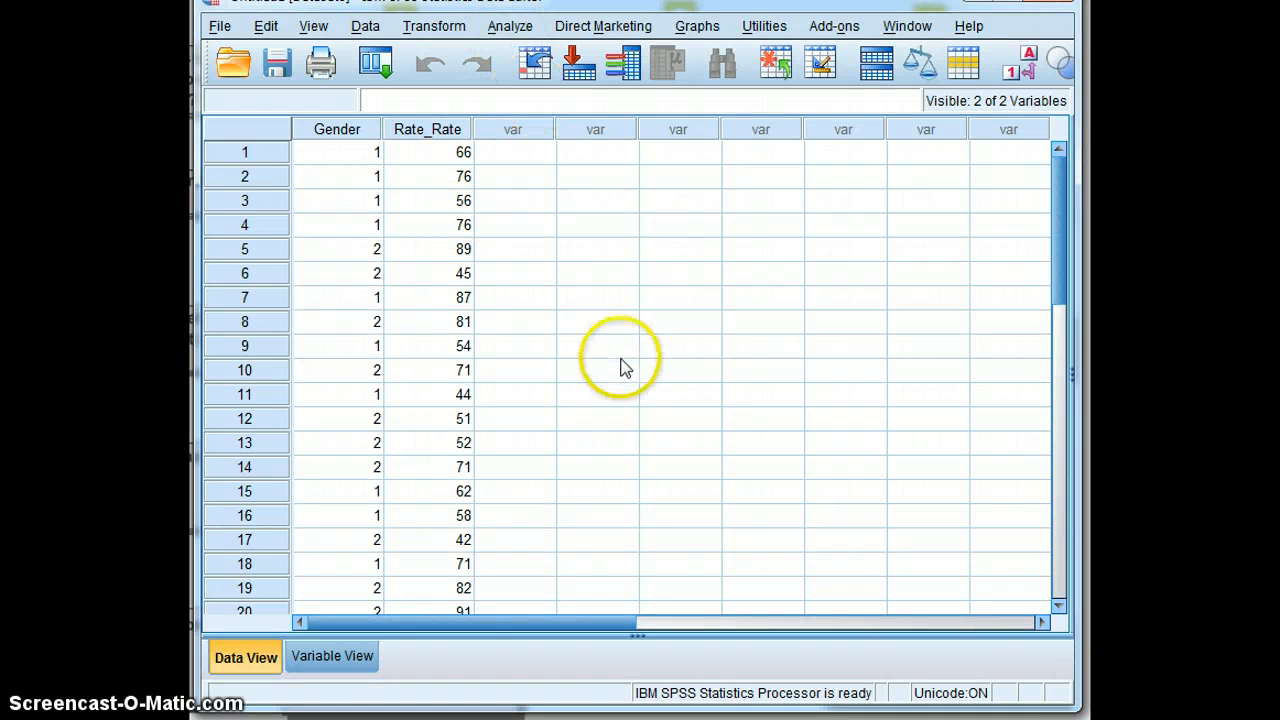